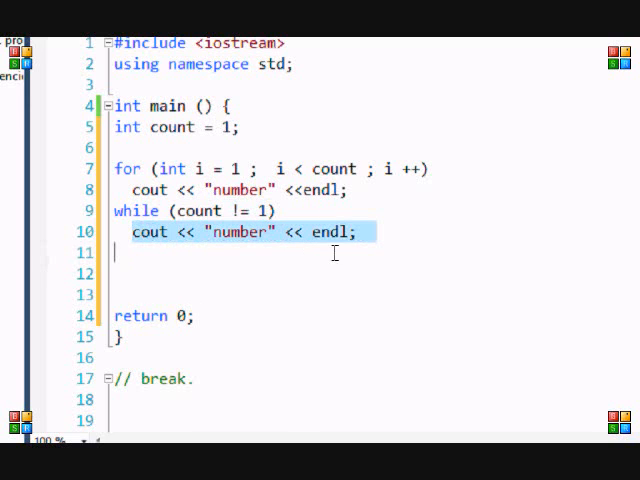
Place the cursor below the while loop to add blank lines before return 0.
left_click(365, 232)
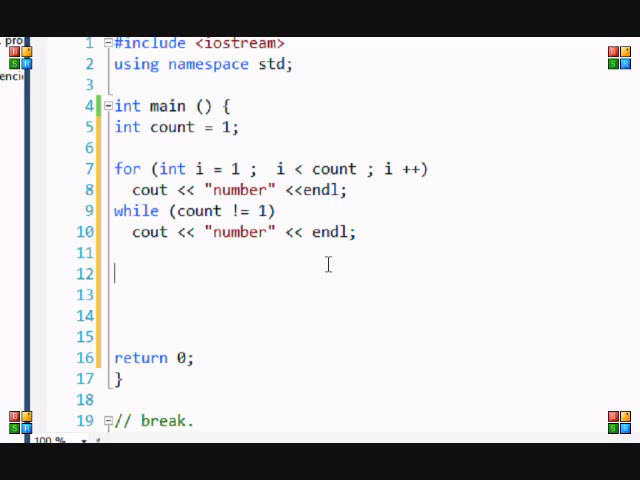
Type a do { } while (count != 1) skeleton below the while loop.
type("d")
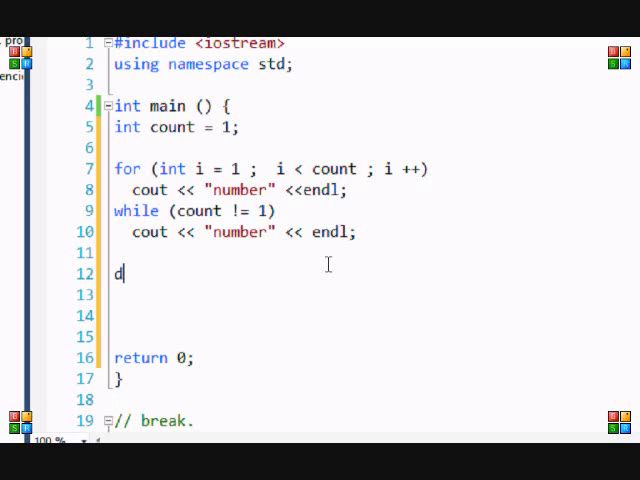
type("o {")
left_click(355, 316)
type("} while (")
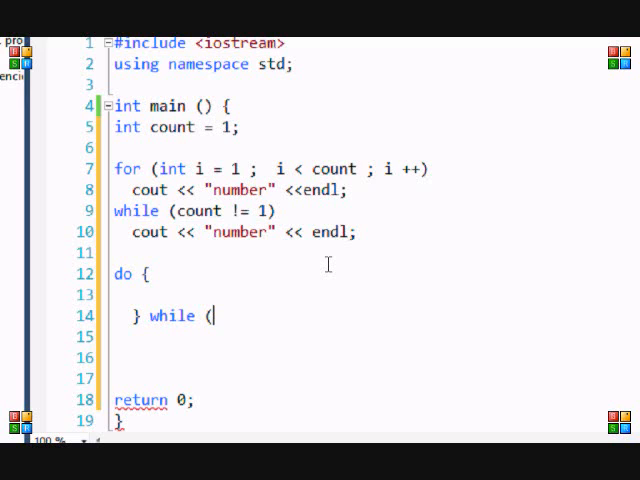
type("co")
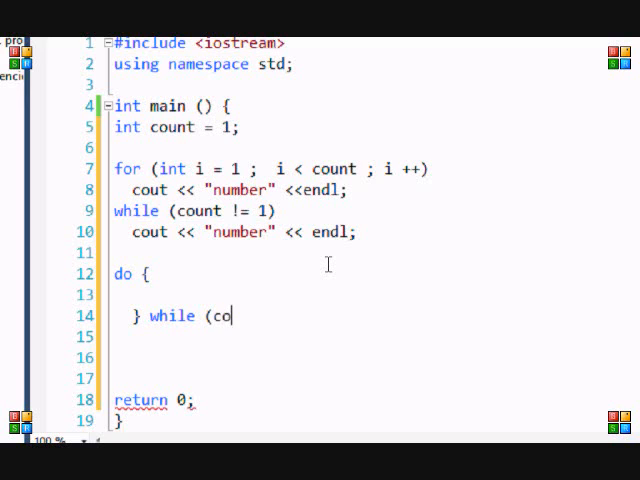
type("unt !")
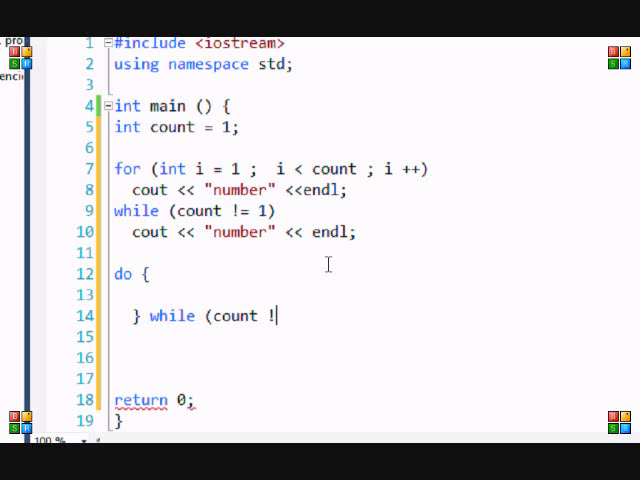
type("= 1)")
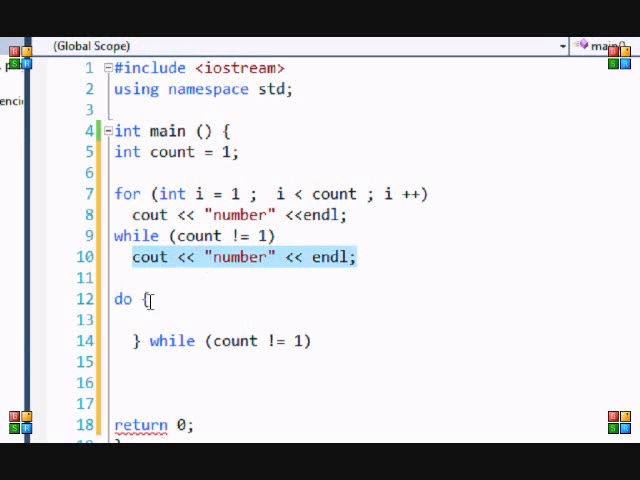
Put cout << "number" << endl; inside the do braces and move to the condition's end.
type("cout << \"number\" << endl;")
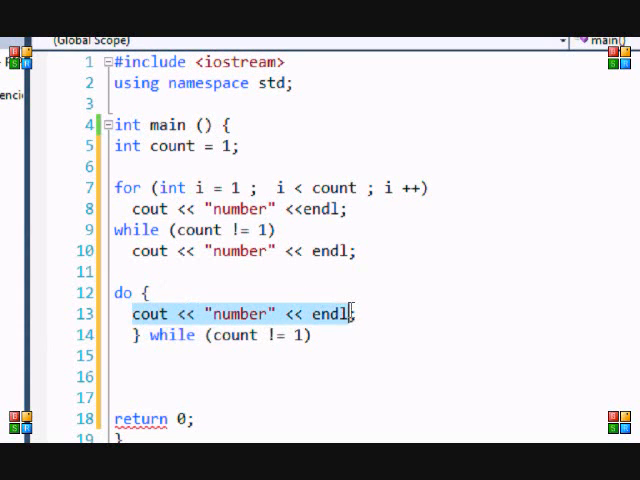
left_click(295, 294)
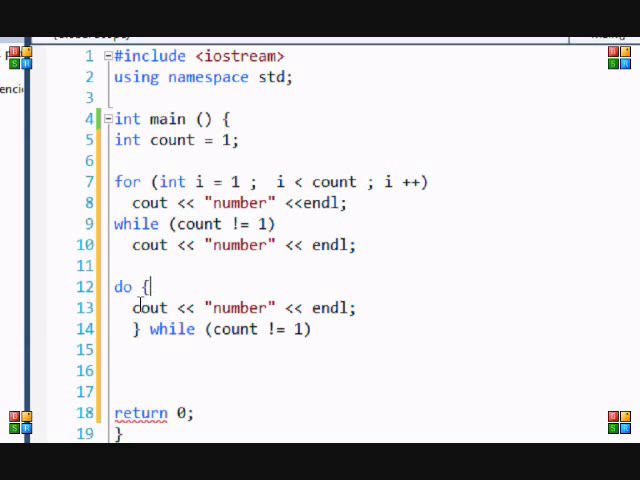
double_click(172, 329)
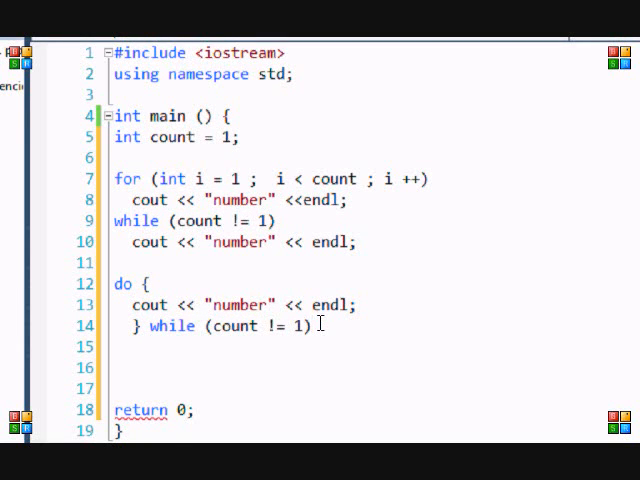
Add a semicolon after while (count != 1) and change the string to "numbers".
type(";")
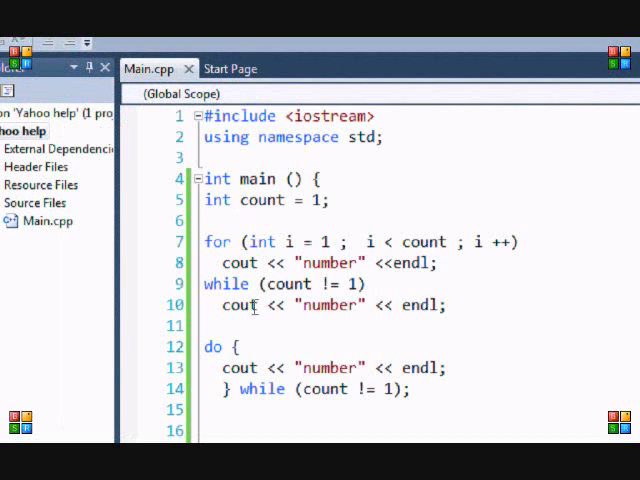
type("s")
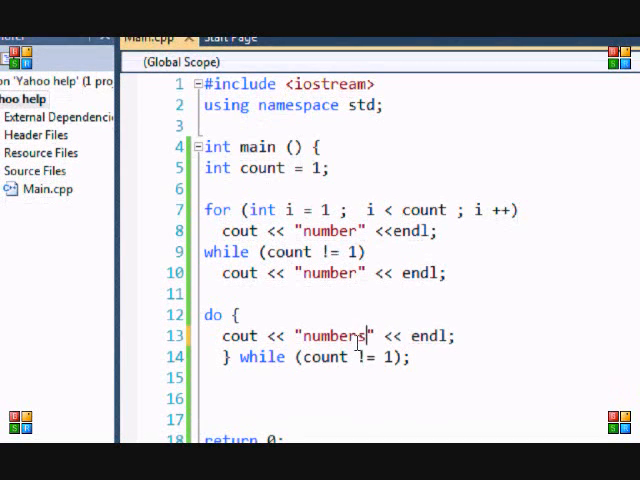